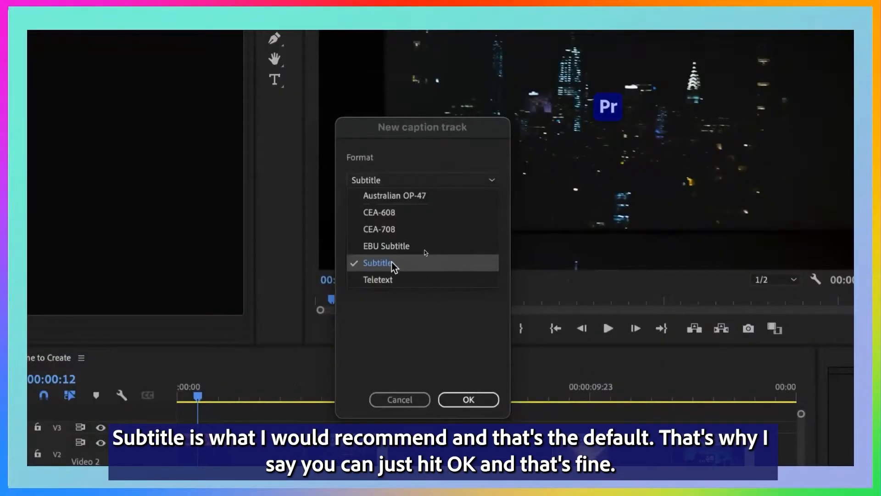
Create the caption track with Format set to Subtitle and Style left at None
{"action": "left_click", "coordinate": [378, 263]}
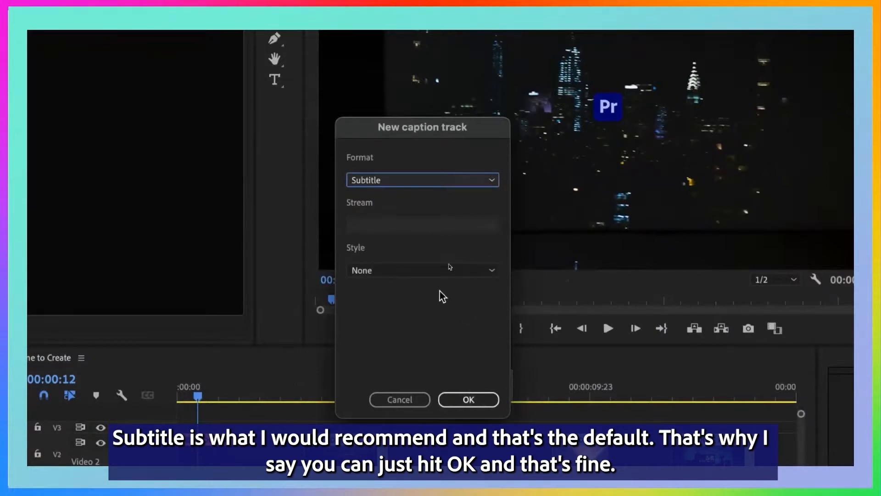
{"action": "left_click", "coordinate": [468, 400]}
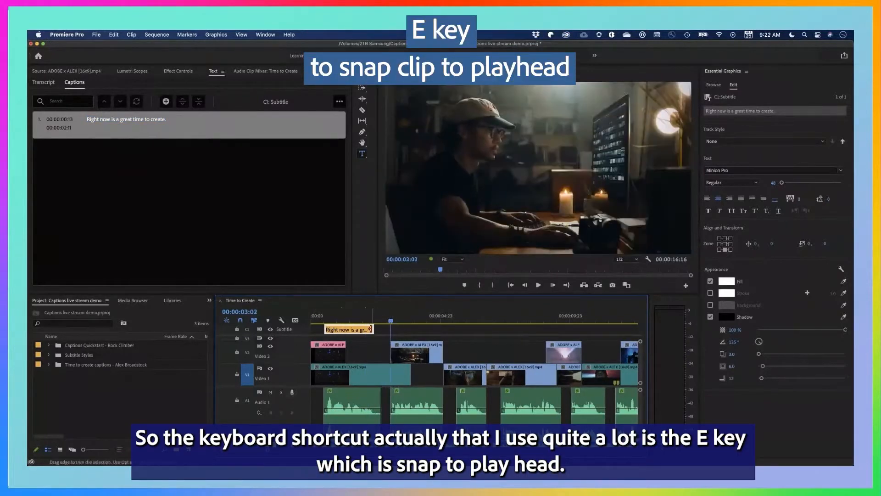
Snap the caption's end to the playhead with E, then undo so it ends at 00:00:02:11 again
{"action": "key", "text": "e"}
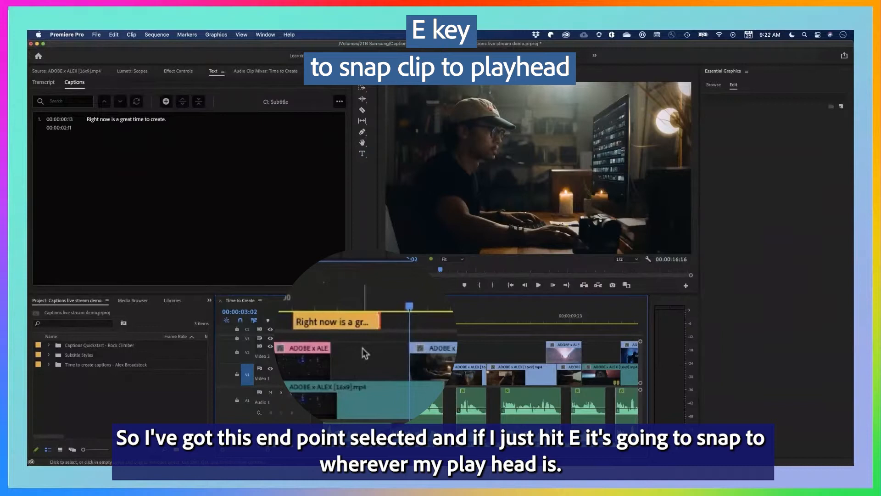
{"action": "key", "text": "e"}
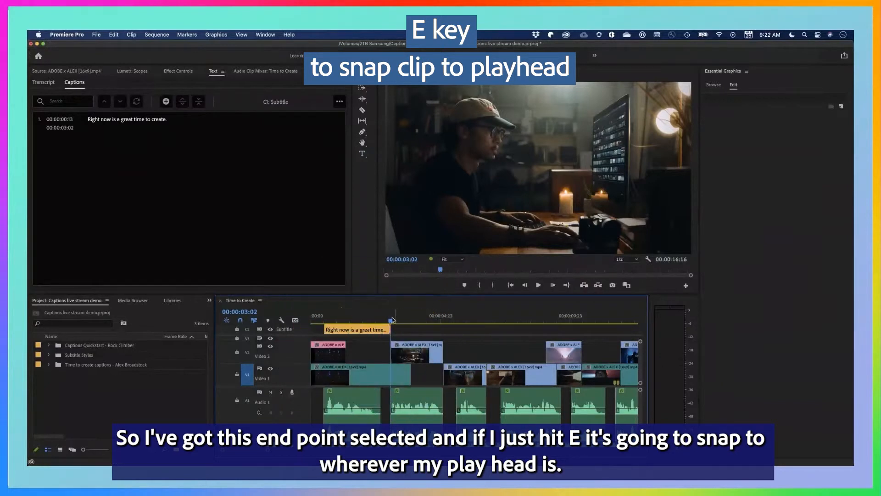
{"action": "key", "text": "e"}
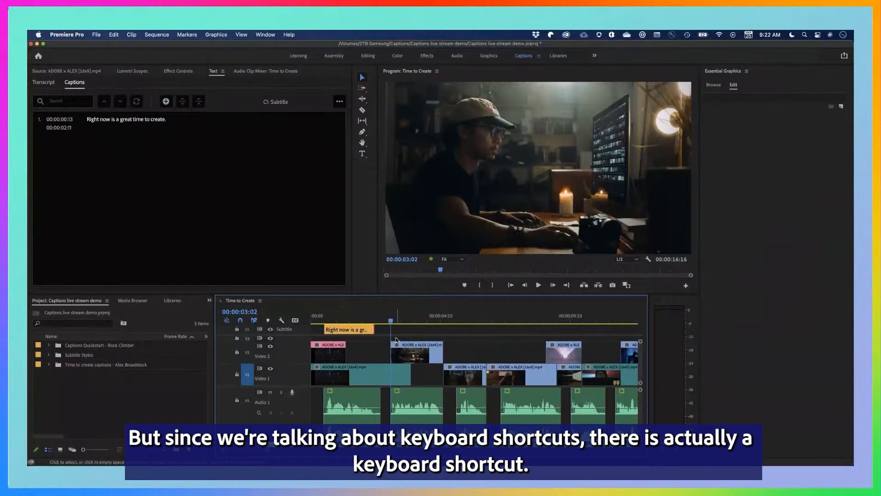
{"action": "mouse_move", "coordinate": [404, 331]}
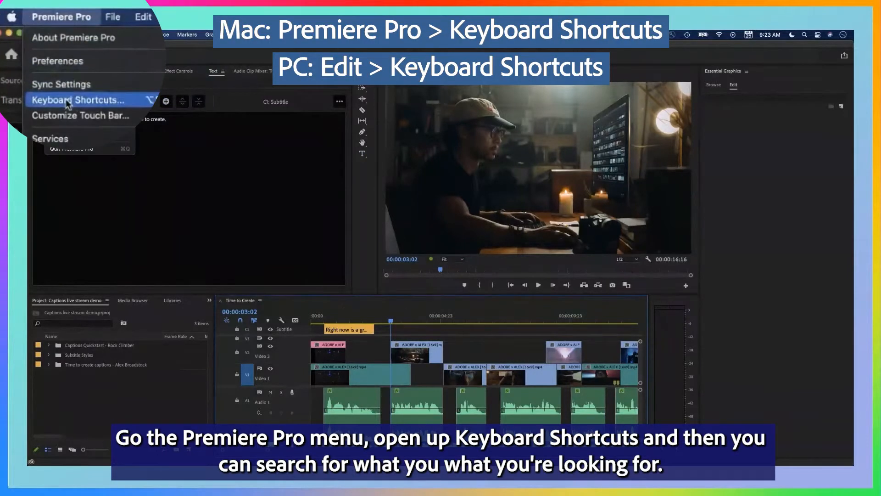
Look up the 'Add new caption segment at playhead' shortcut in the Keyboard Shortcuts editor
{"action": "left_click", "coordinate": [78, 100]}
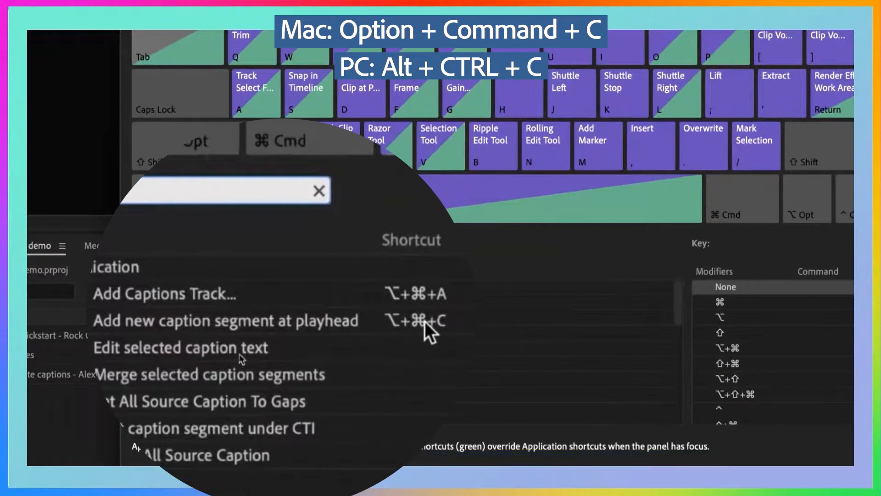
{"action": "left_click", "coordinate": [419, 321]}
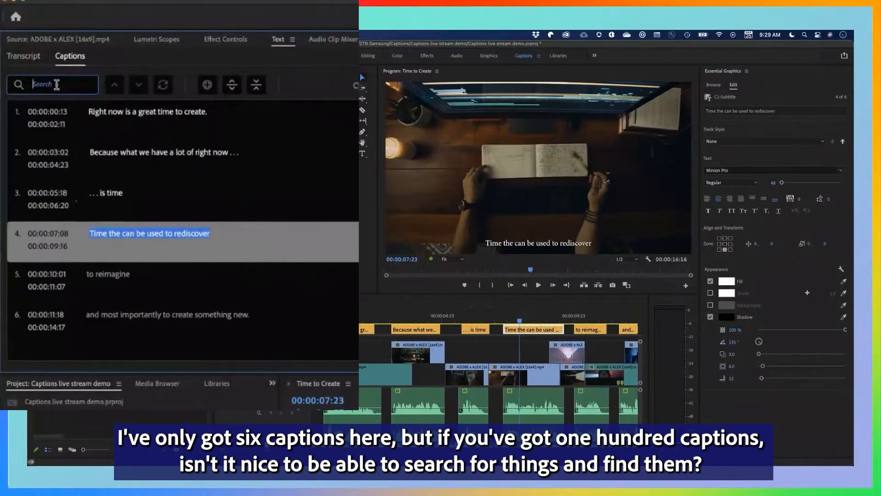
Find every 'Time' in the captions and replace all with 'Thyme'
{"action": "type", "text": "Time"}
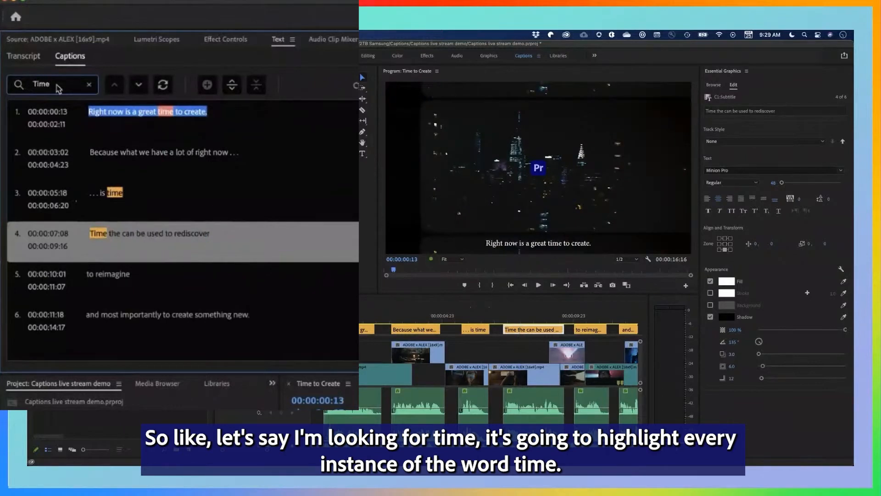
{"action": "mouse_move", "coordinate": [163, 85]}
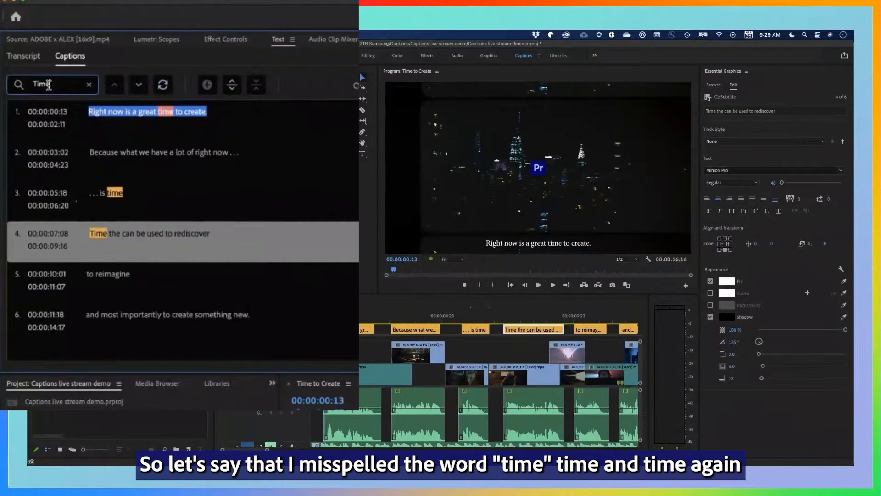
{"action": "mouse_move", "coordinate": [163, 84]}
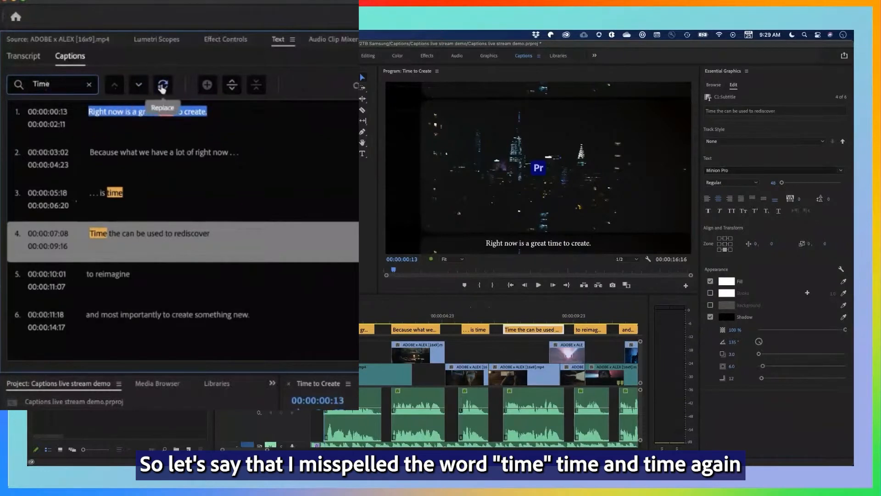
{"action": "left_click", "coordinate": [162, 84]}
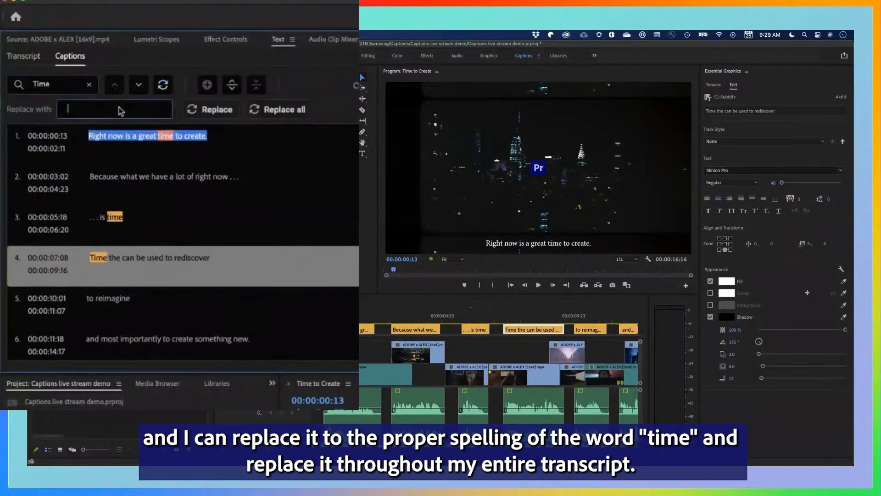
{"action": "type", "text": "Thyme"}
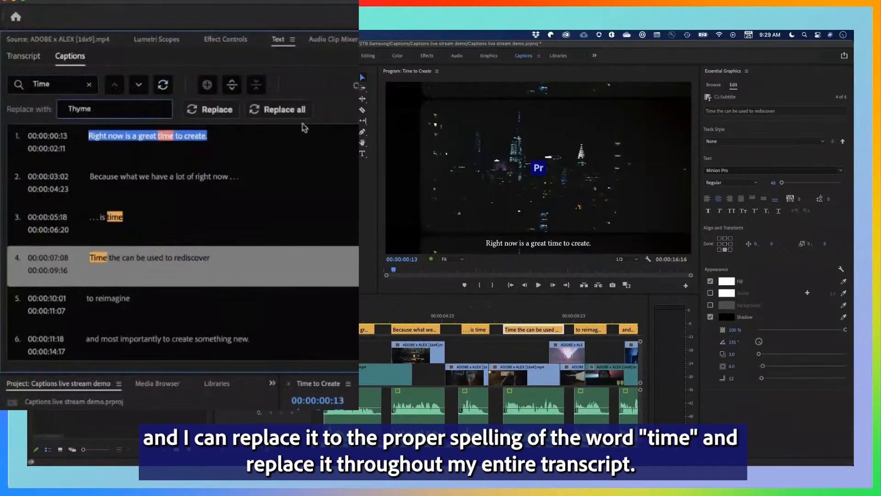
{"action": "left_click", "coordinate": [285, 109]}
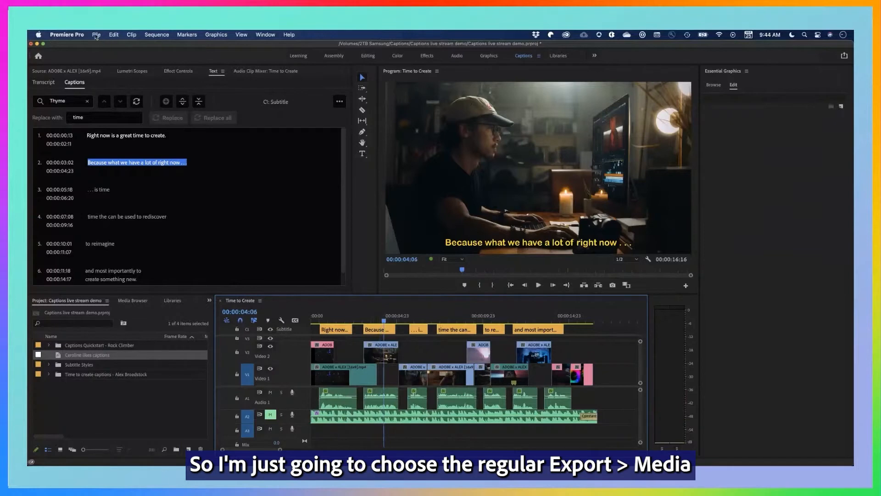
Set media export captions to Create Sidecar File in SubRip (.srt) format
{"action": "left_click", "coordinate": [95, 35]}
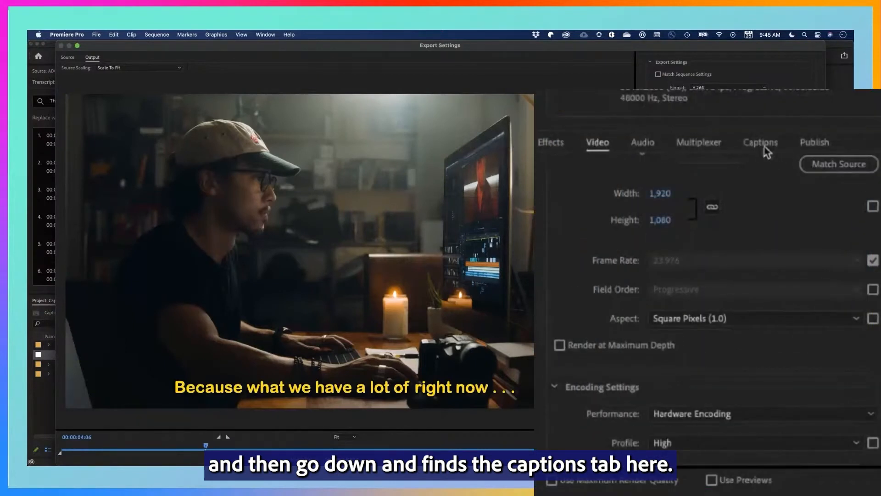
{"action": "left_click", "coordinate": [760, 142]}
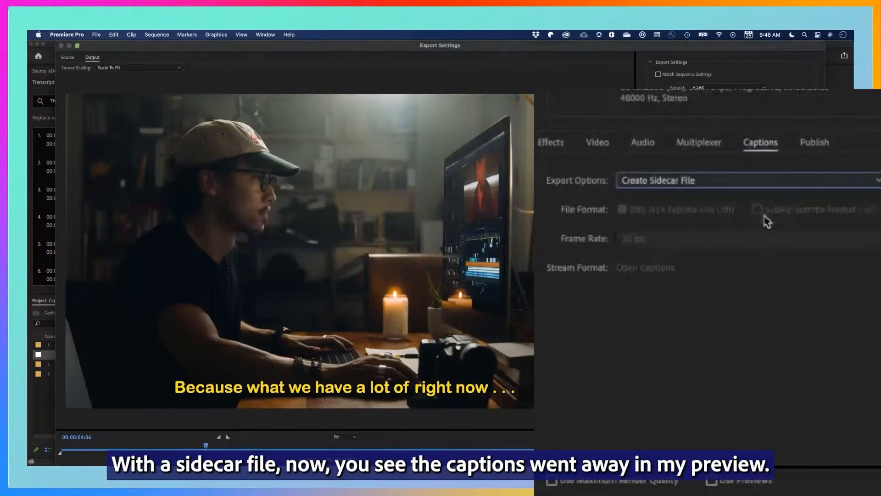
{"action": "left_click", "coordinate": [783, 211]}
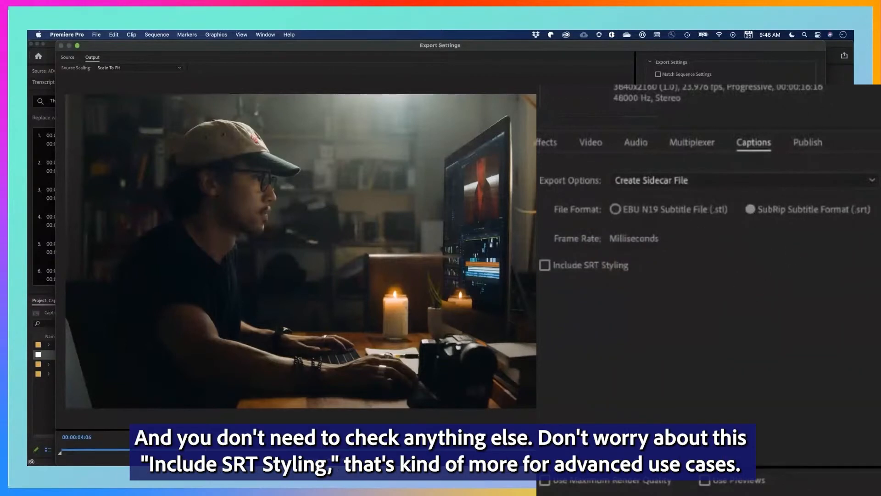
{"action": "mouse_move", "coordinate": [604, 282]}
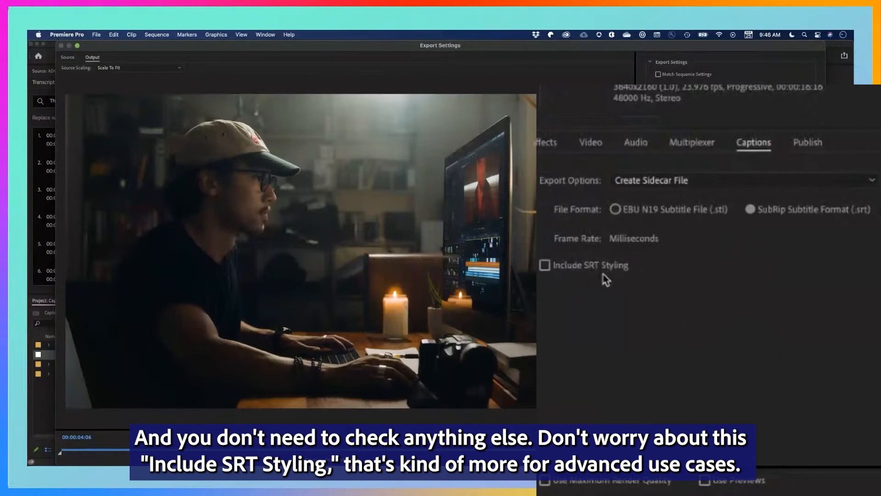
{"action": "mouse_move", "coordinate": [618, 300]}
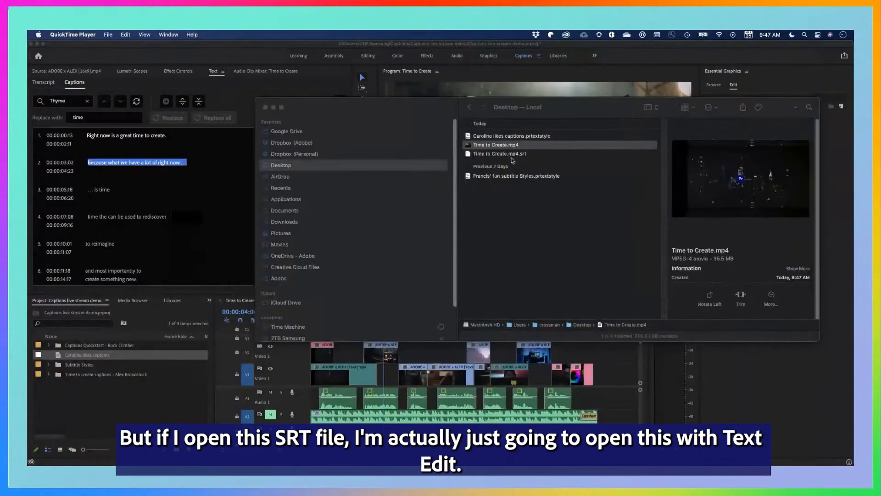
Open Time to Create.mp4.srt in TextEdit from the Desktop and review the exported .mp4 and .srt files
{"action": "left_click", "coordinate": [500, 153]}
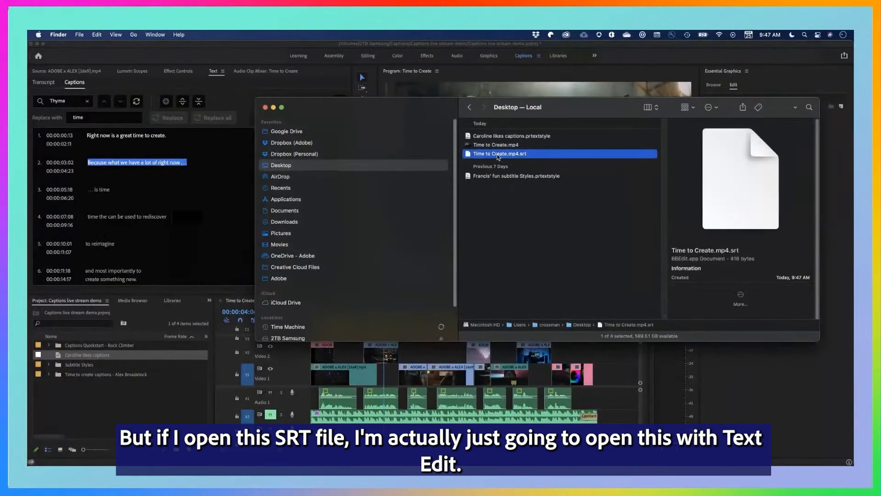
{"action": "right_click", "coordinate": [497, 154]}
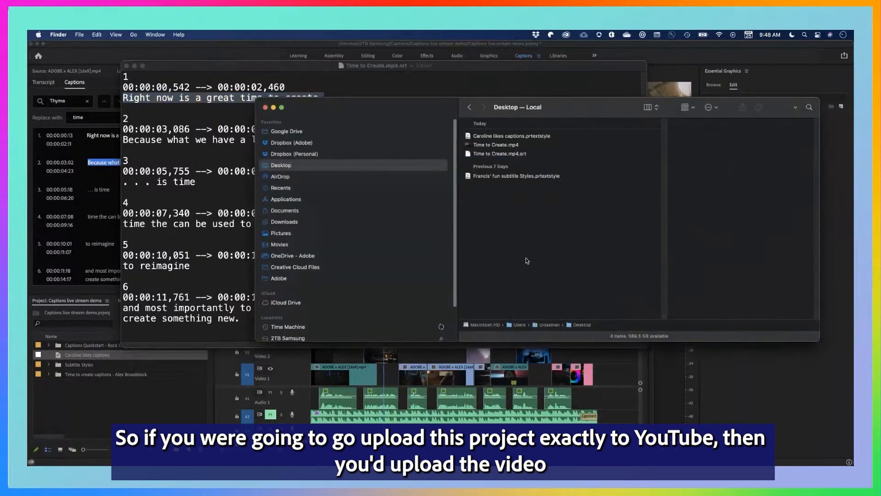
{"action": "left_click", "coordinate": [496, 145]}
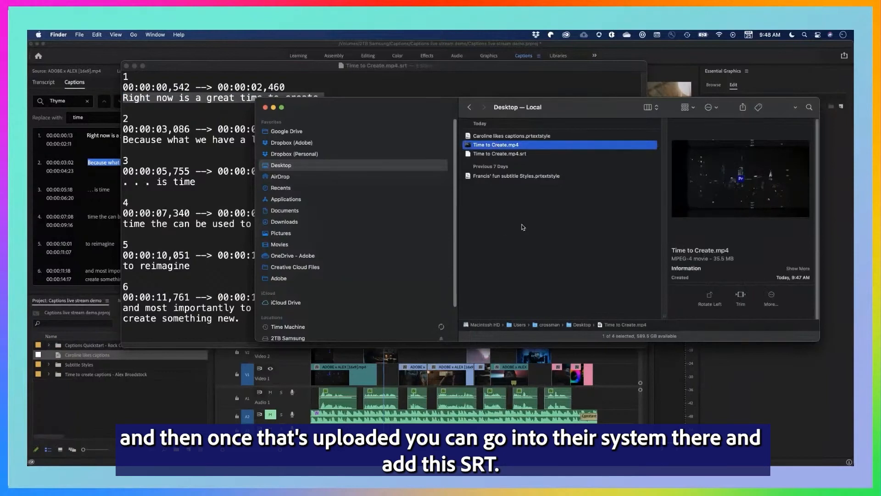
{"action": "mouse_move", "coordinate": [530, 153]}
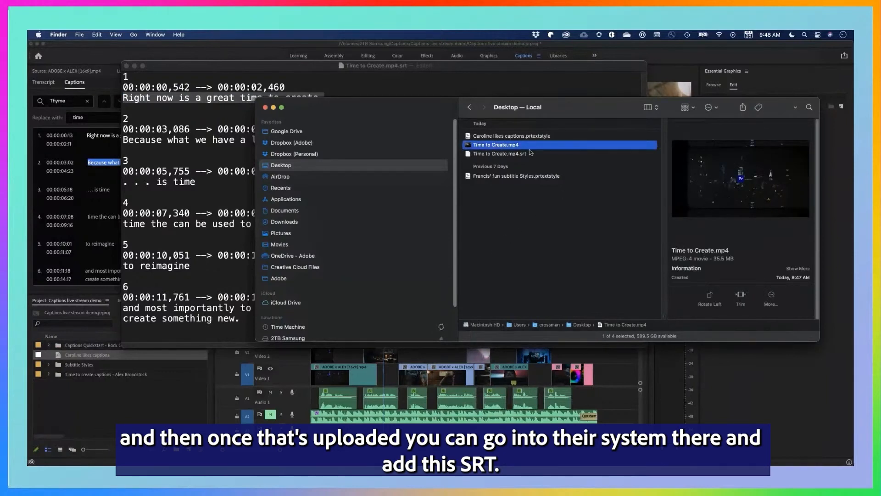
{"action": "left_click", "coordinate": [500, 153]}
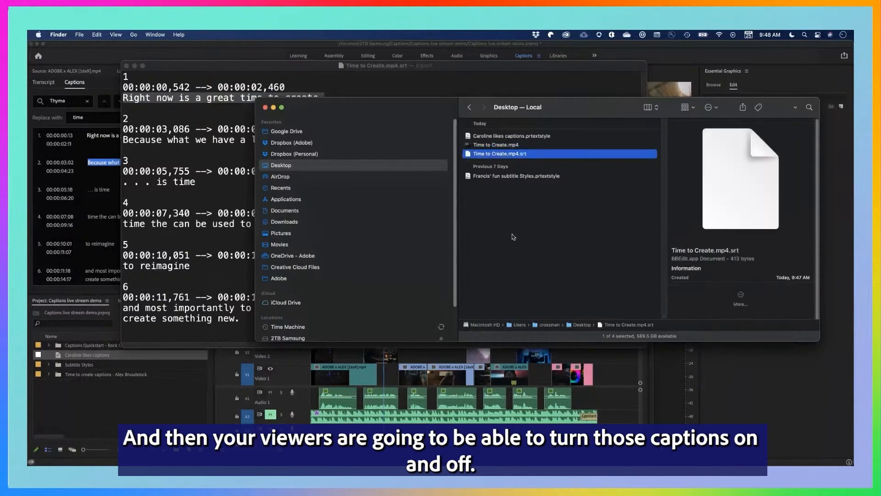
{"action": "mouse_move", "coordinate": [547, 241]}
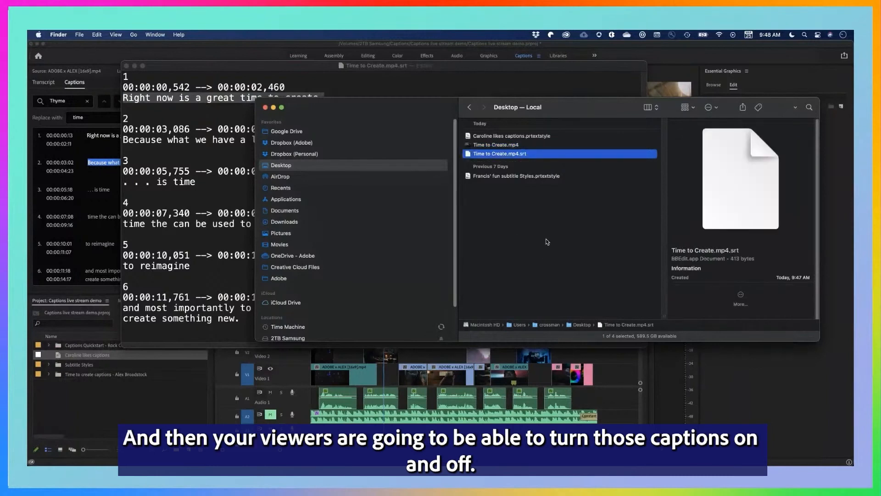
{"action": "mouse_move", "coordinate": [546, 237]}
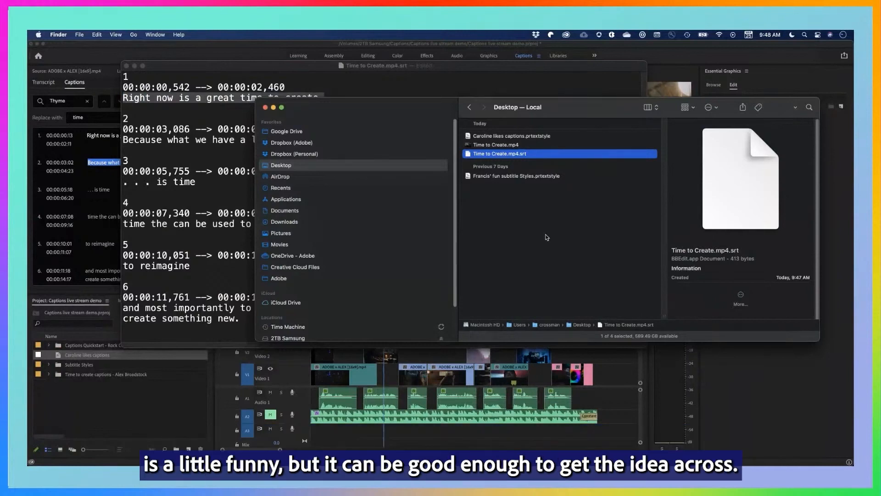
{"action": "left_click", "coordinate": [560, 252]}
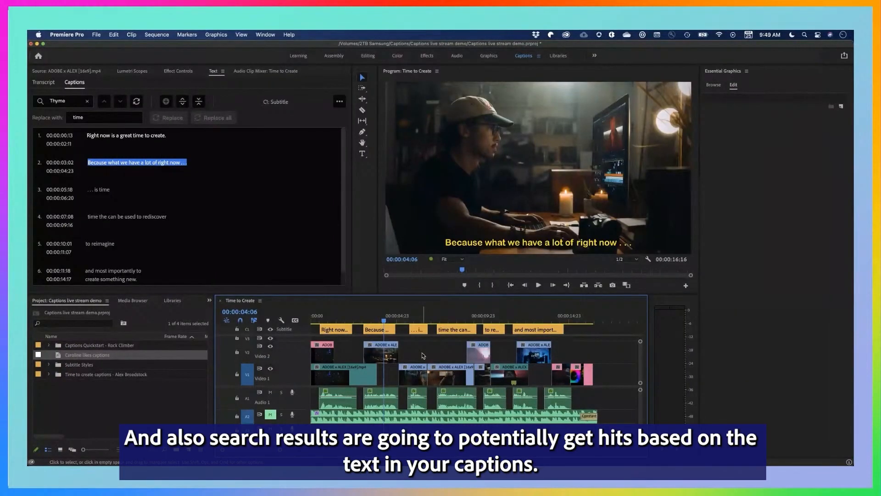
{"action": "mouse_move", "coordinate": [418, 353]}
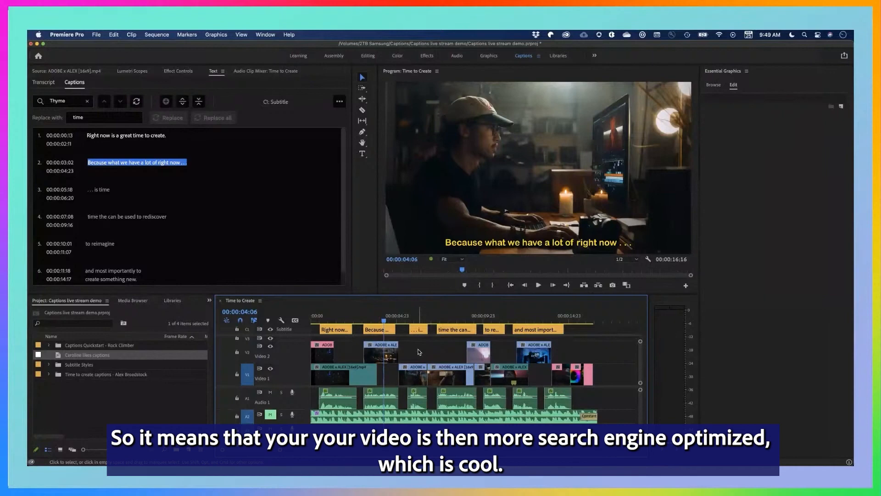
{"action": "mouse_move", "coordinate": [410, 342]}
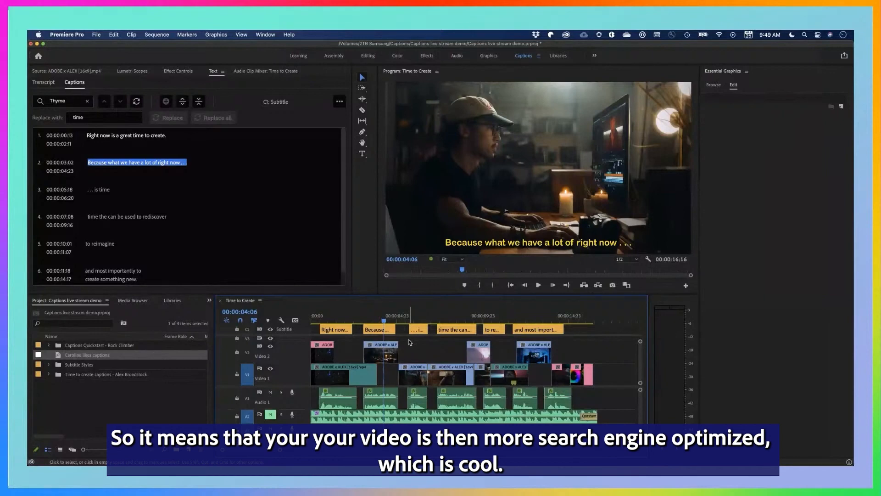